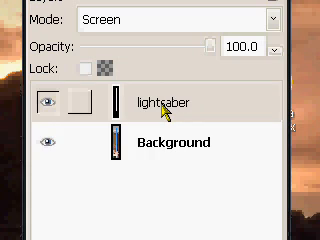
Duplicate the lightsaber layer twice, giving lightsaber copy and lightsaber copy #1
right_click(160, 101)
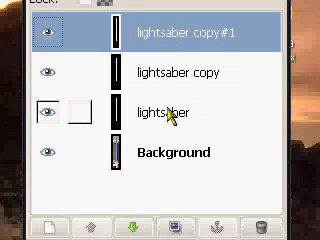
Apply a small-radius Gaussian blur to the first lightsaber copy layer
left_click(180, 108)
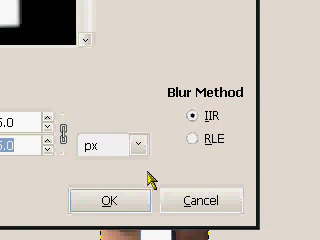
left_click(109, 200)
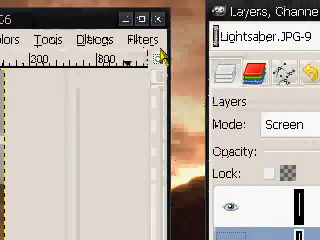
Apply a 20 px Gaussian blur to the second lightsaber copy layer
left_click(143, 39)
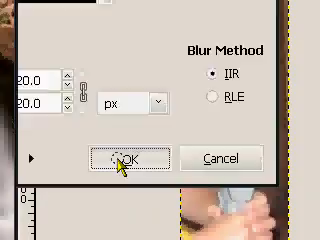
left_click(120, 159)
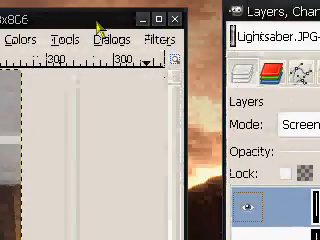
Apply a 40 px Gaussian blur to the third lightsaber layer for the widest glow
left_click(151, 39)
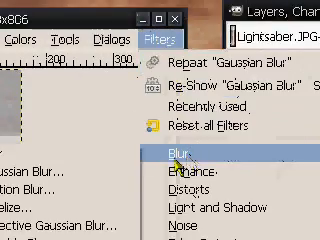
left_click(170, 155)
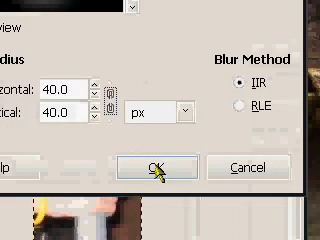
left_click(157, 167)
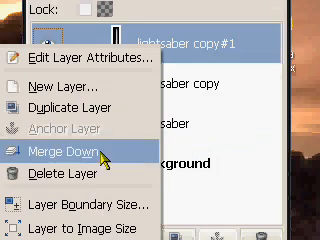
Merge the blurred copies down until only lightsaber and Background layers remain
left_click(66, 155)
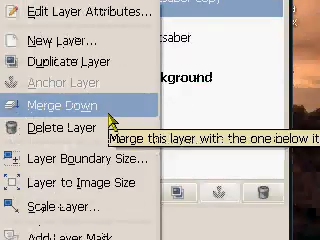
left_click(62, 102)
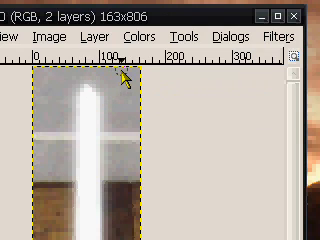
Shift the Color Balance toward green so the merged blade glows green
left_click(131, 37)
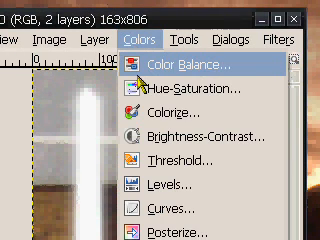
left_click(190, 66)
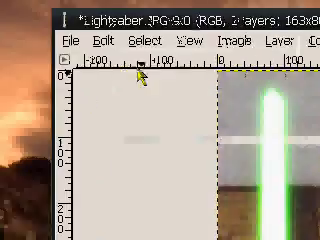
Save the green lightsaber image with png chosen as the file type
left_click(65, 42)
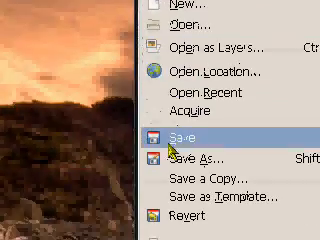
left_click(185, 133)
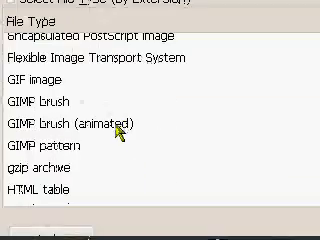
scroll("down", 3)
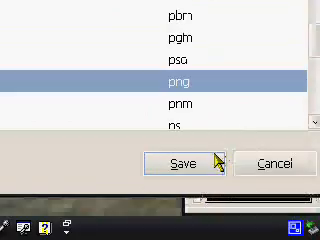
left_click(186, 162)
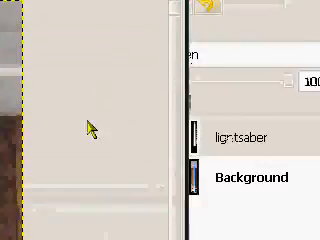